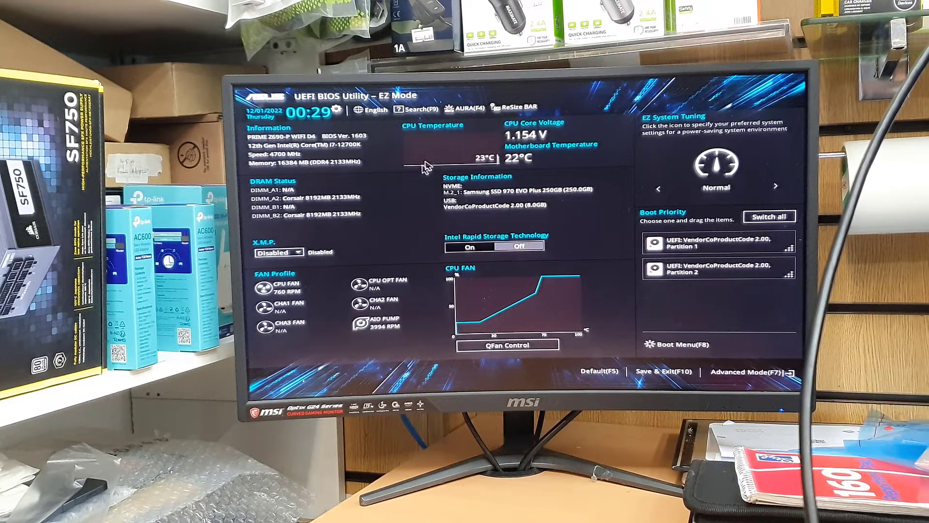
mouse_move(598, 136)
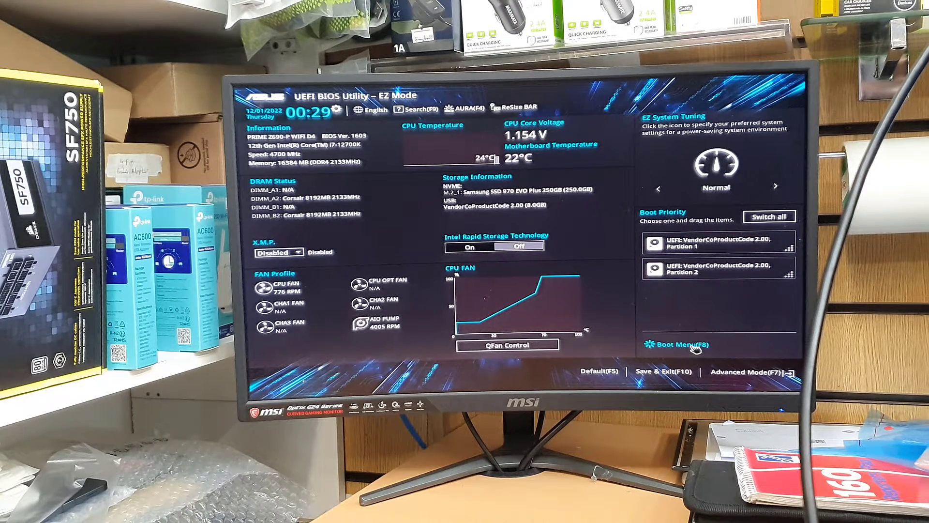
mouse_move(416, 95)
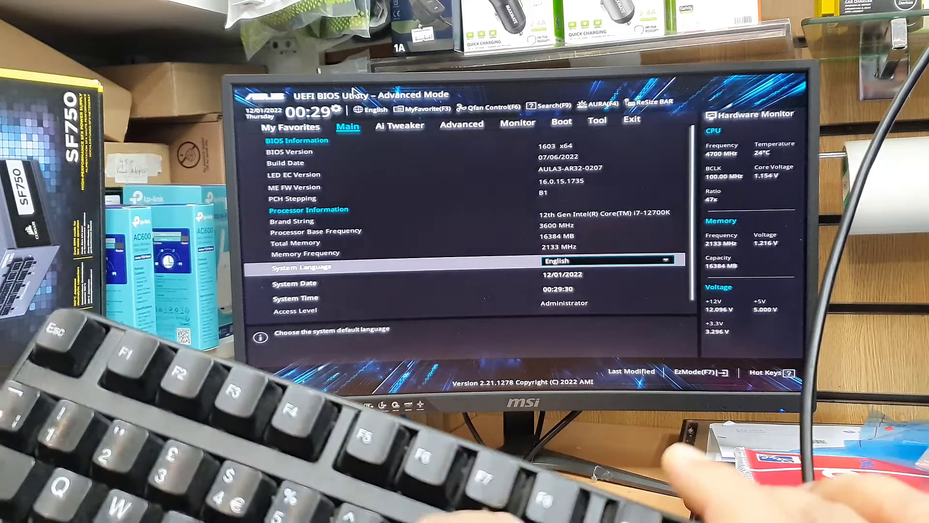
key("f7")
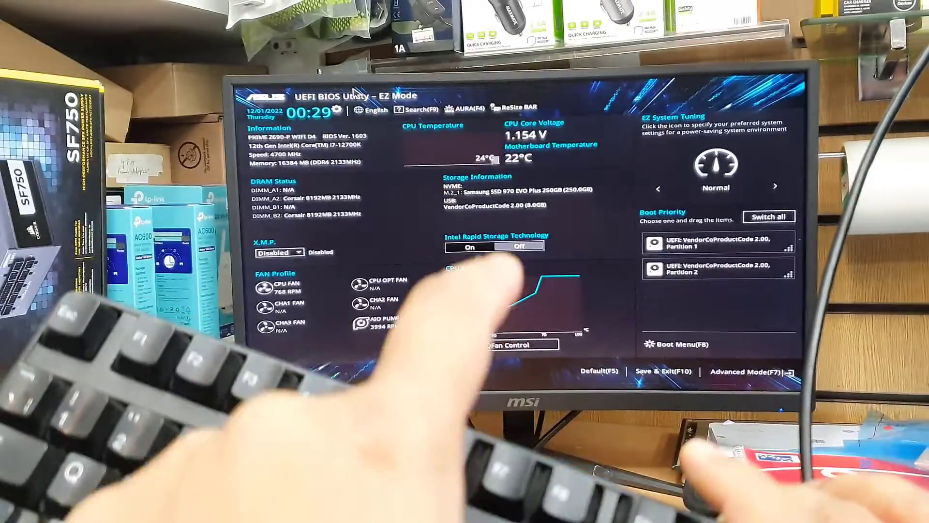
left_click(748, 372)
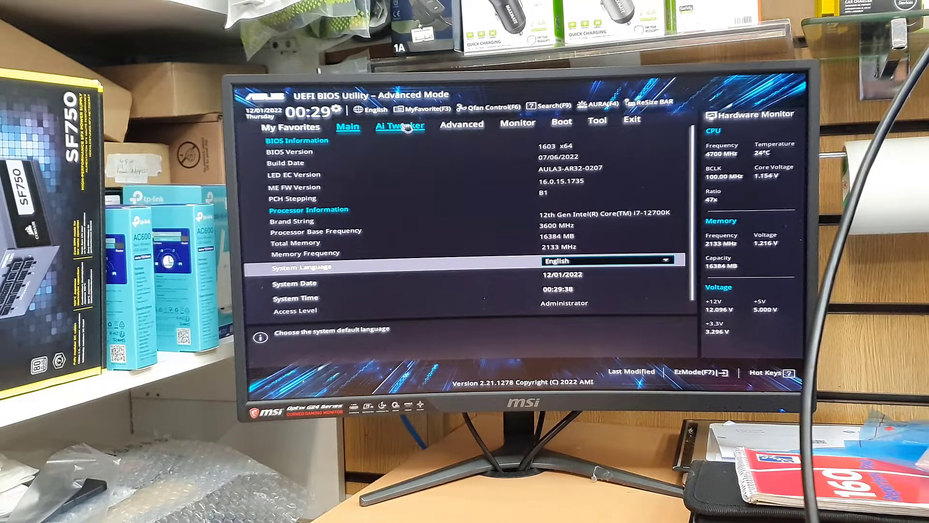
mouse_move(513, 144)
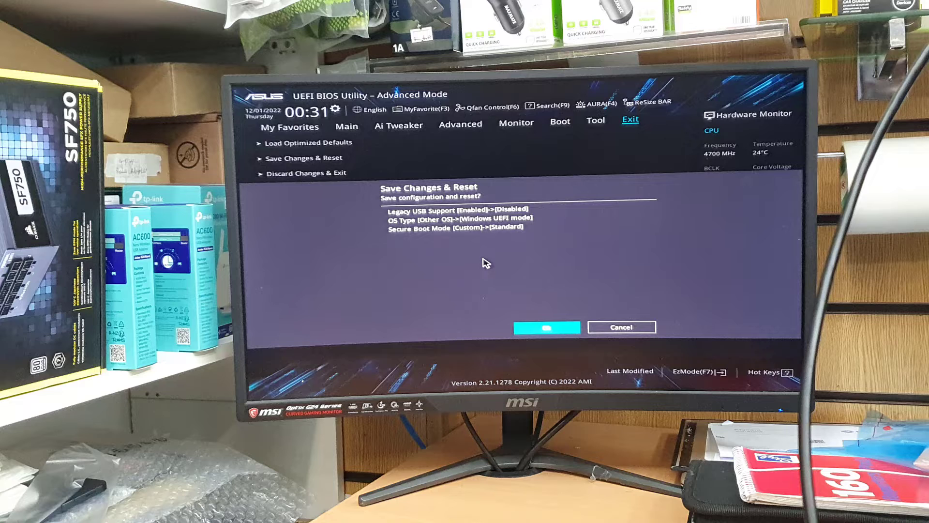
- Under Advanced > USB Configuration, set Legacy USB Support to Disabled
left_click(461, 125)
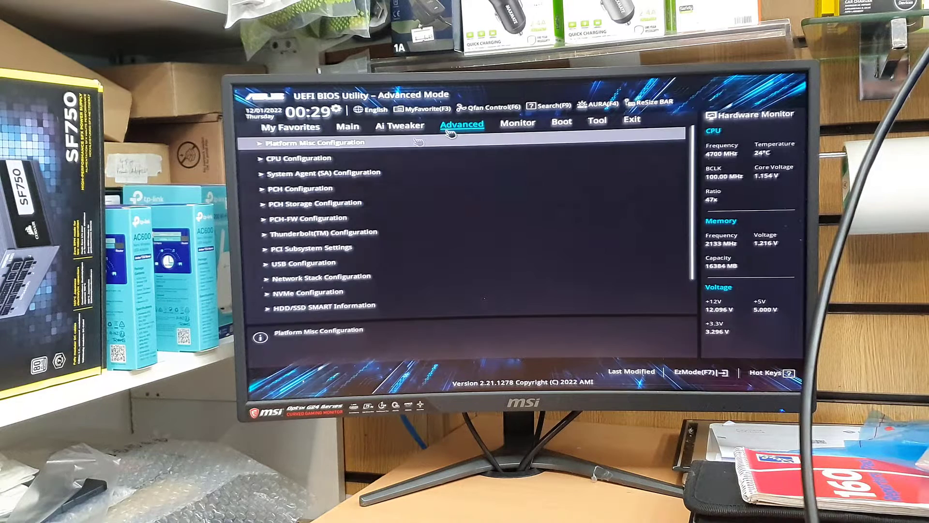
mouse_move(252, 264)
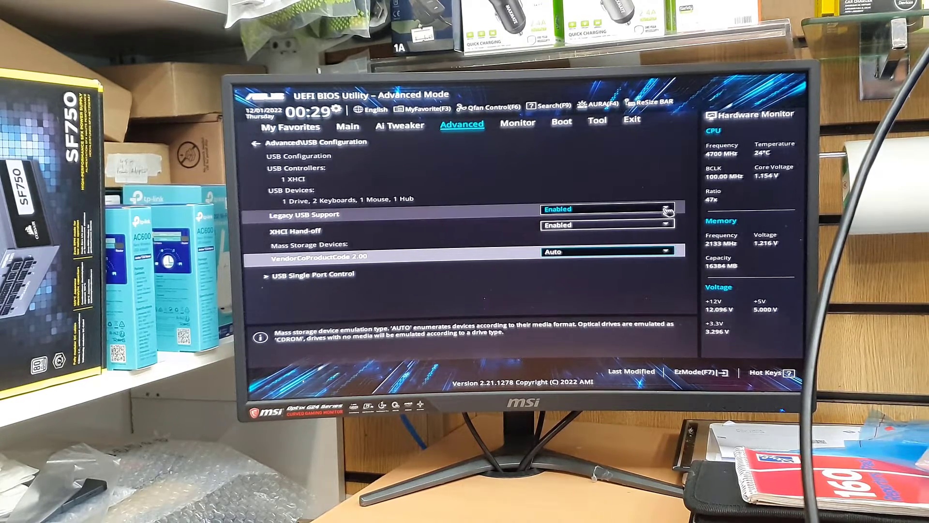
left_click(604, 209)
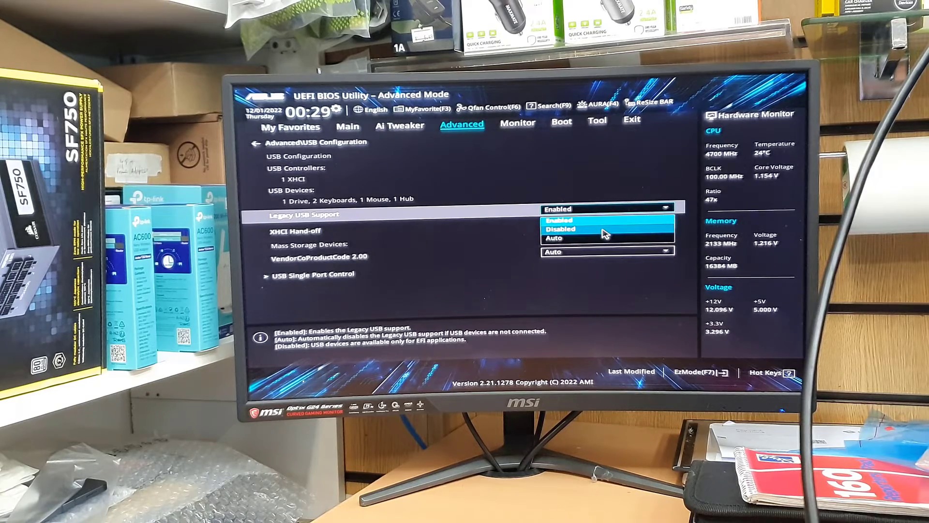
left_click(560, 230)
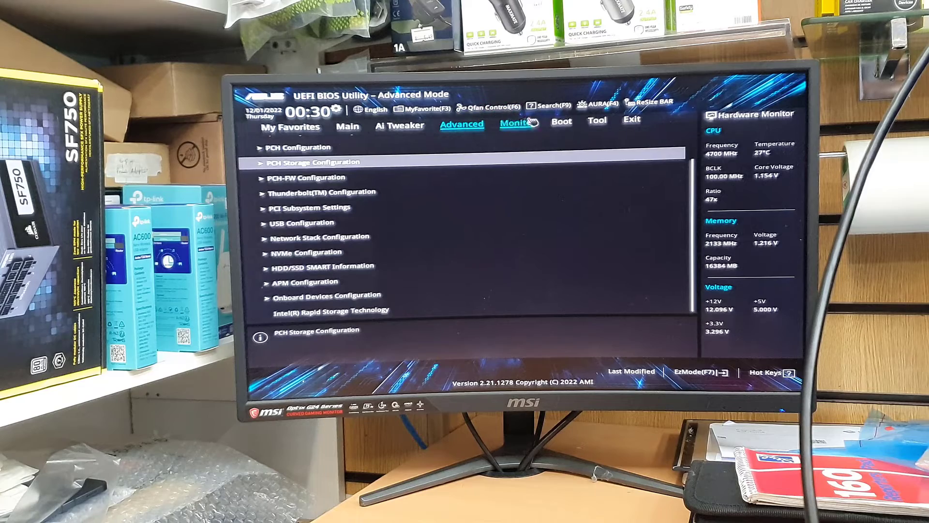
- Under Boot > Secure Boot, set Secure Boot Mode to Standard and OS Type to Windows UEFI mode
left_click(560, 122)
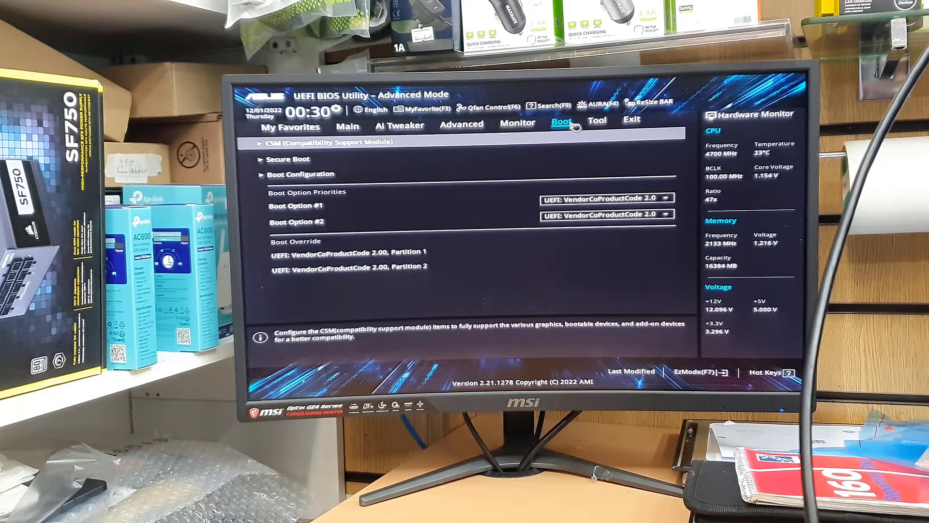
mouse_move(389, 170)
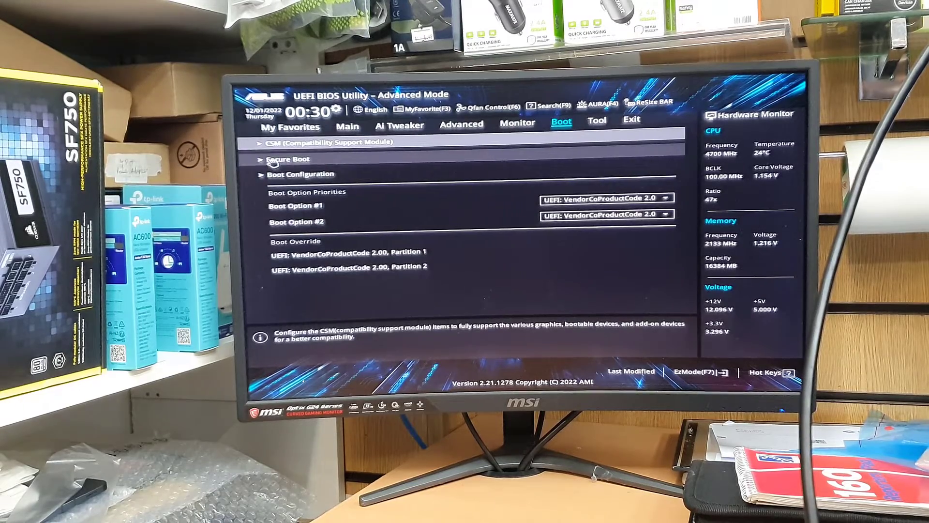
left_click(287, 157)
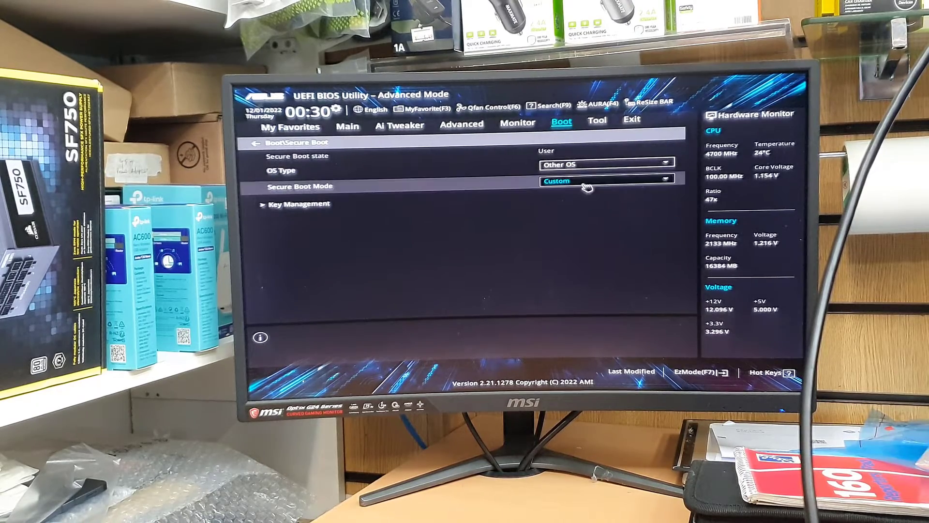
left_click(606, 181)
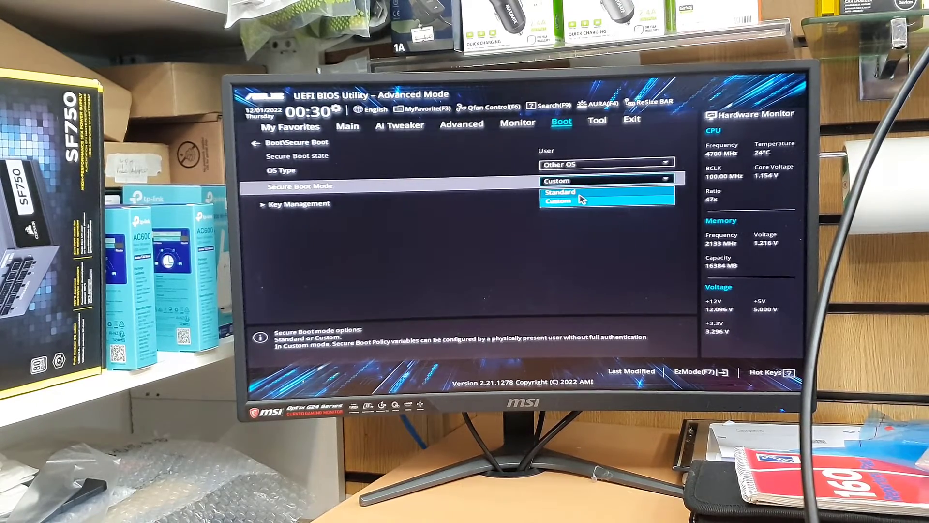
left_click(557, 192)
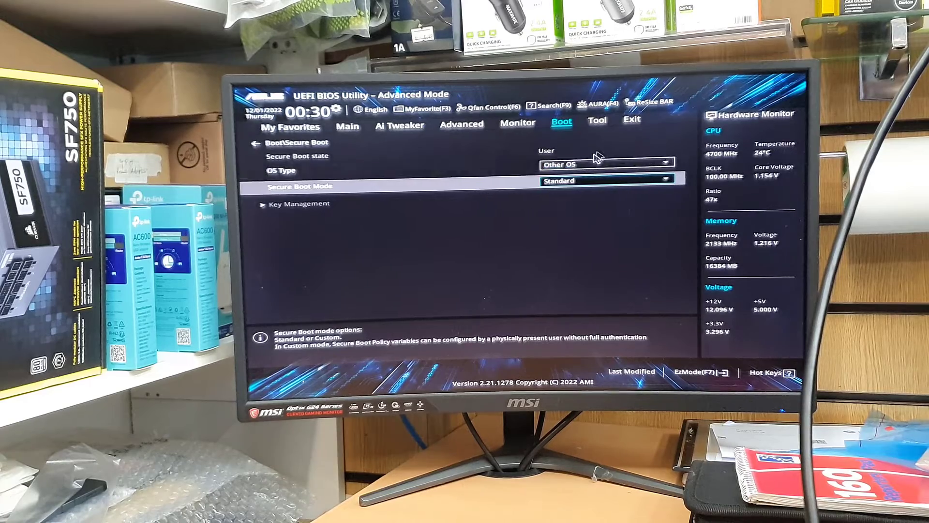
left_click(605, 165)
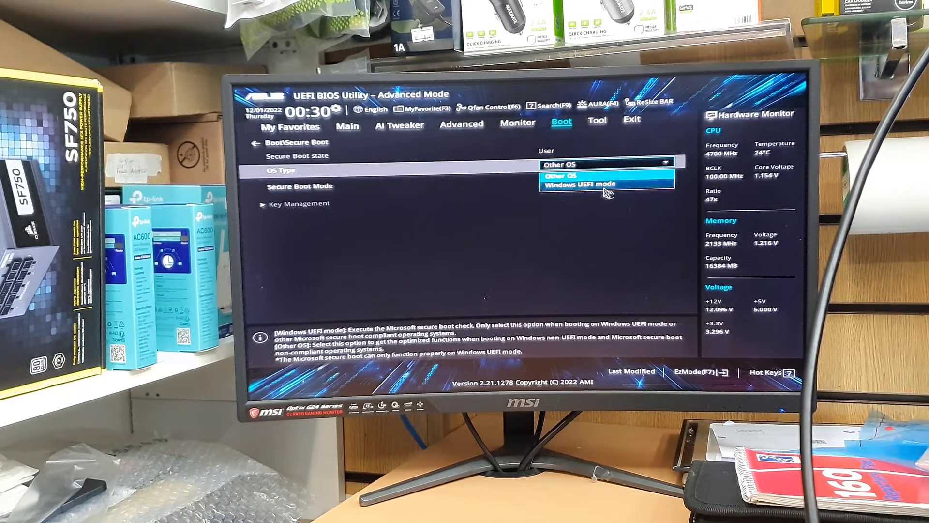
left_click(596, 184)
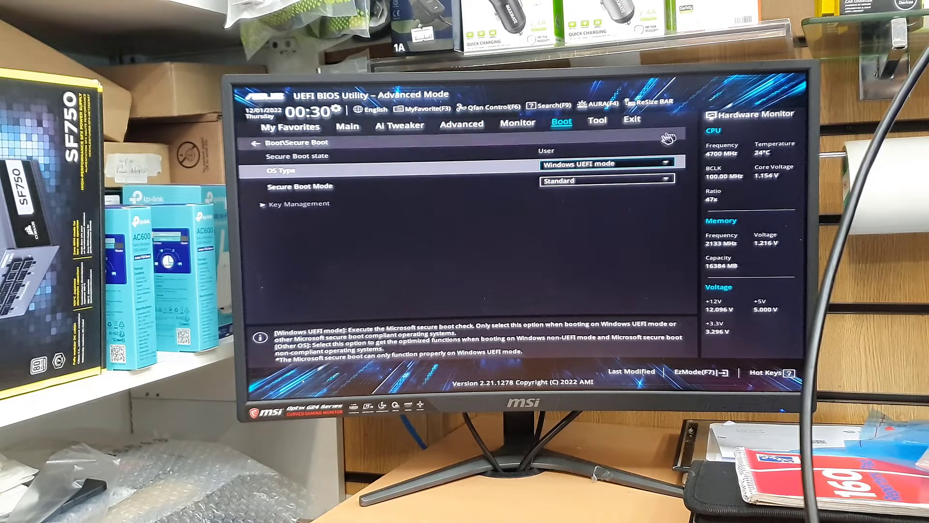
mouse_move(556, 383)
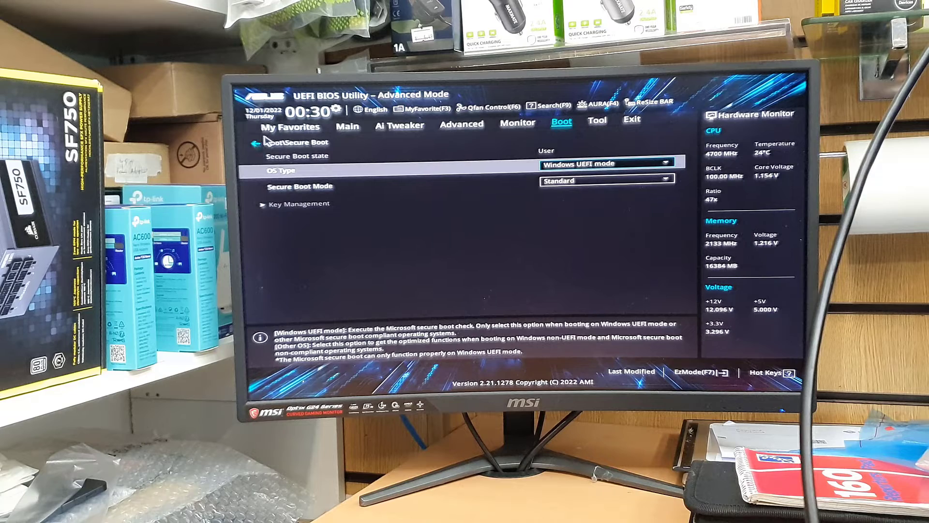
mouse_move(260, 146)
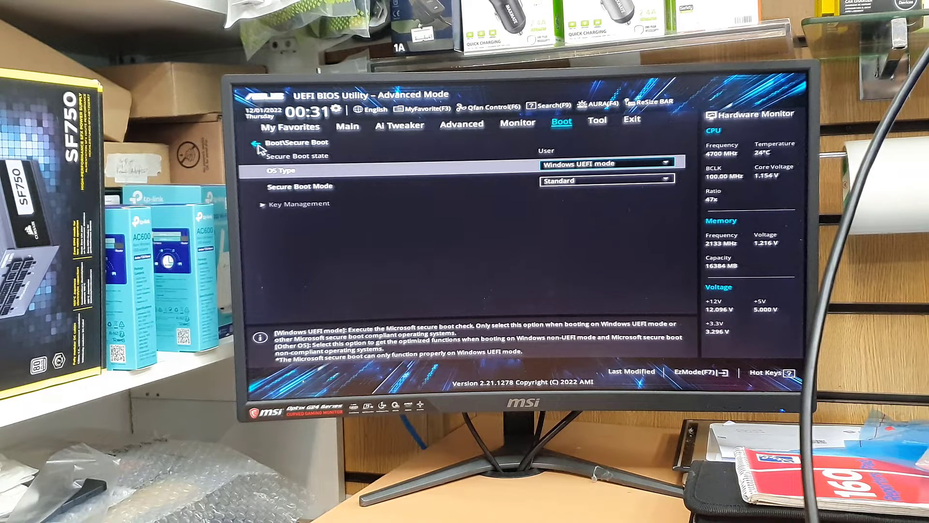
mouse_move(425, 165)
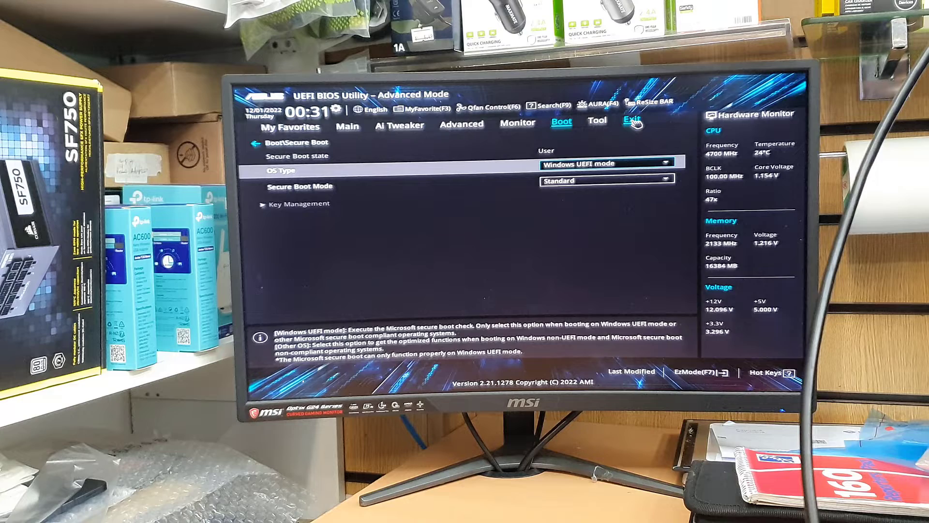
- Save the three changed settings via Save Changes & Reset and reboot into Windows Setup
left_click(632, 122)
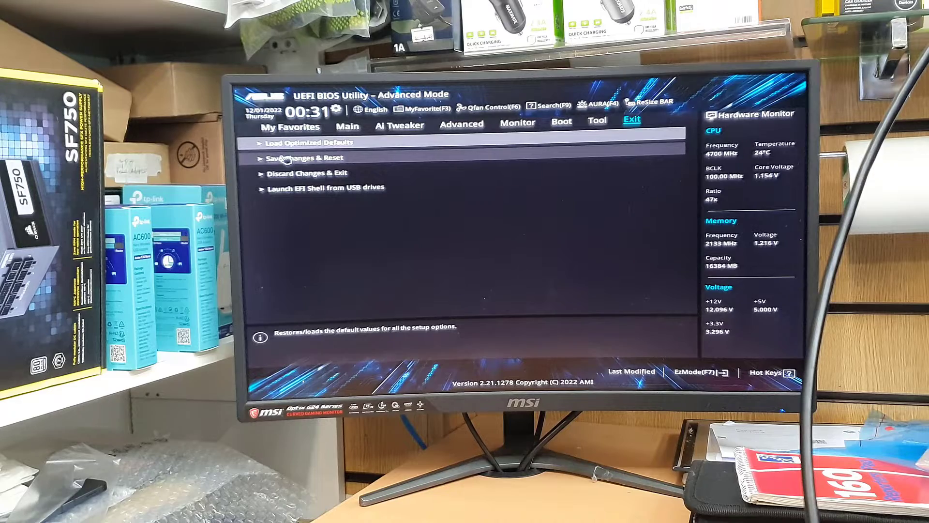
left_click(305, 157)
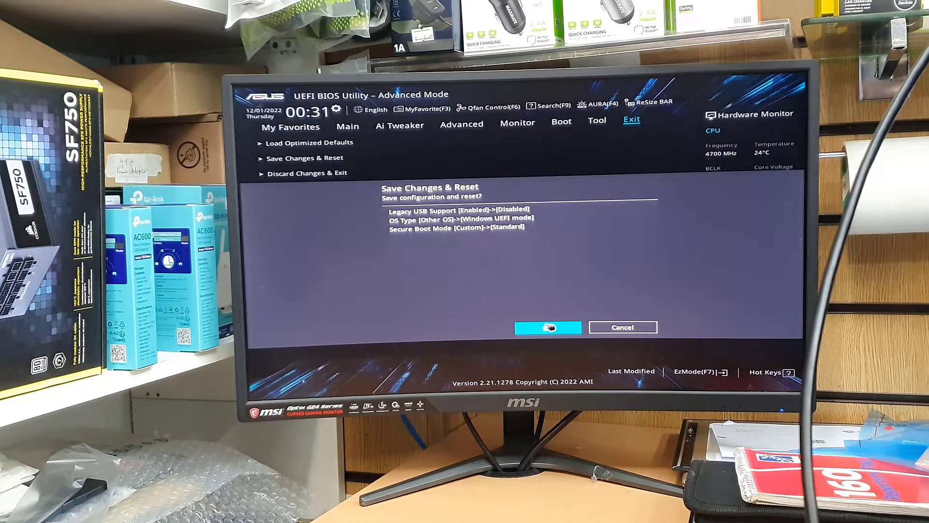
left_click(547, 327)
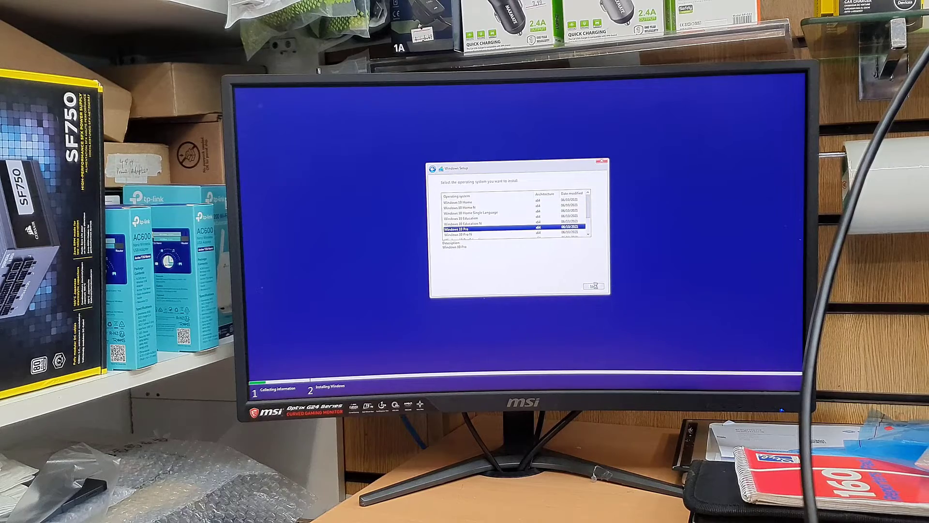
- Install Windows 10 Pro onto Drive 0's unallocated space
left_click(594, 287)
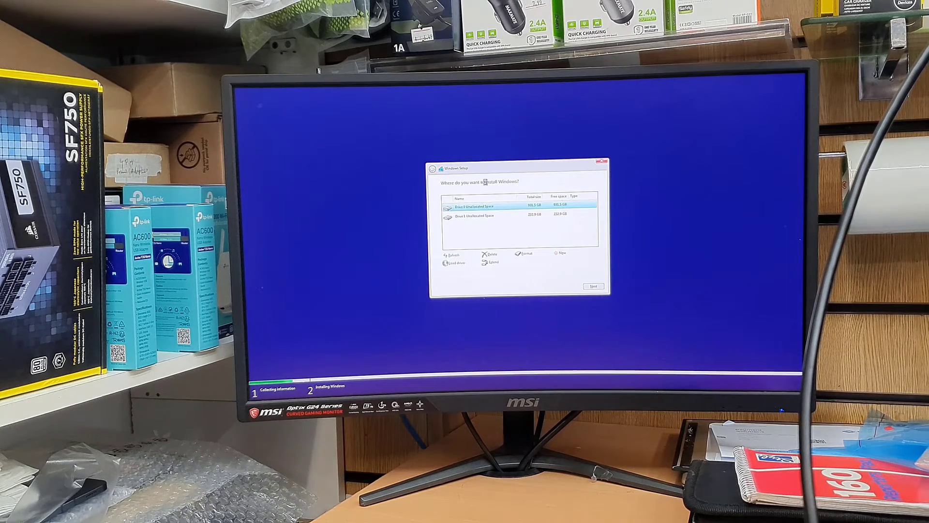
left_click(593, 286)
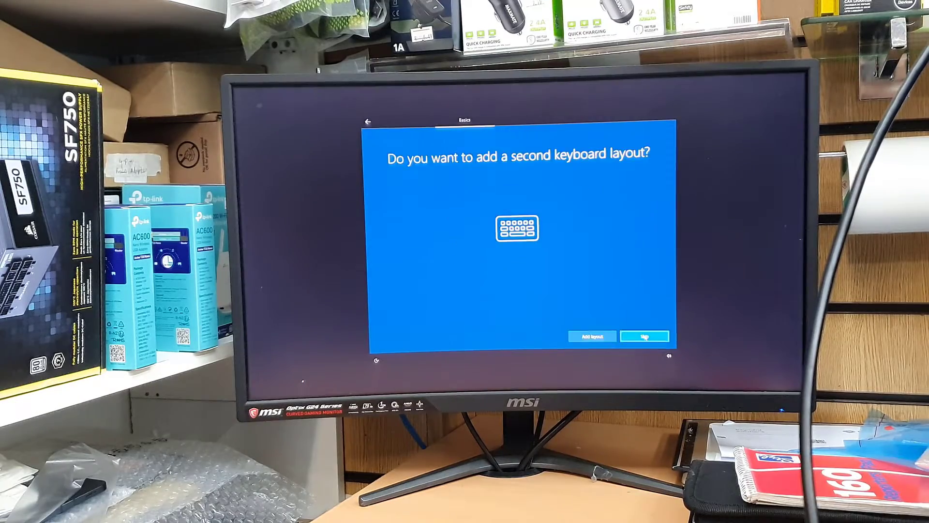
- Skip the second keyboard layout and close the Themes settings window on the desktop
left_click(645, 336)
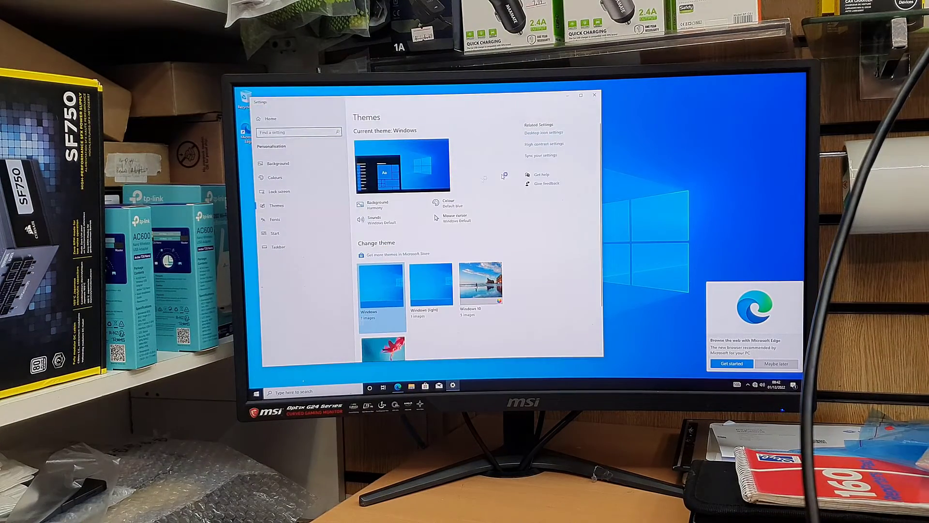
left_click(594, 95)
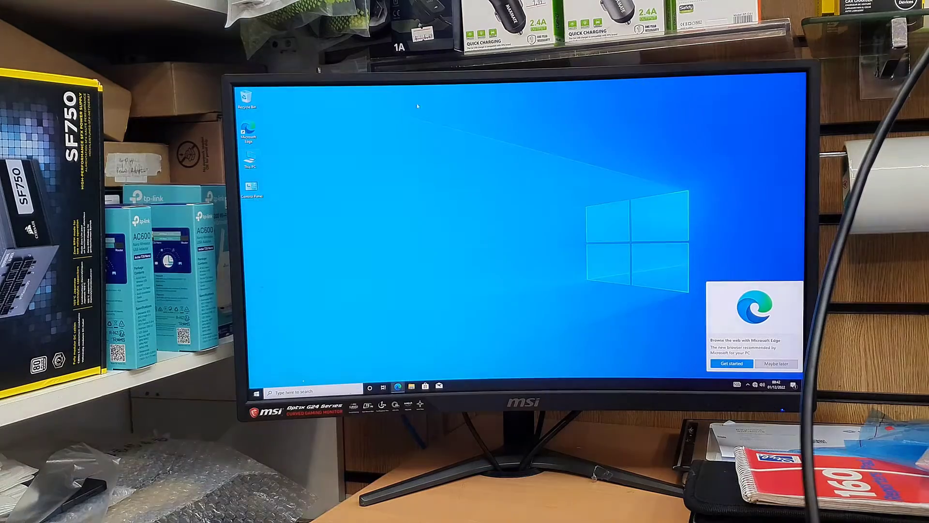